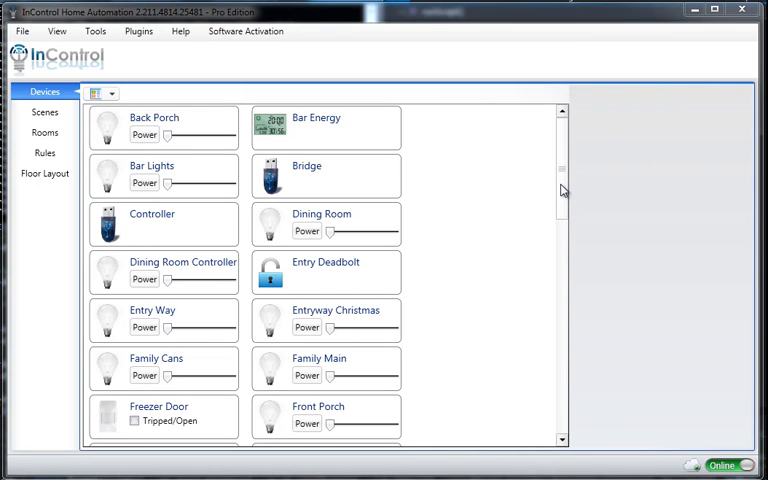
mouse_move(580, 268)
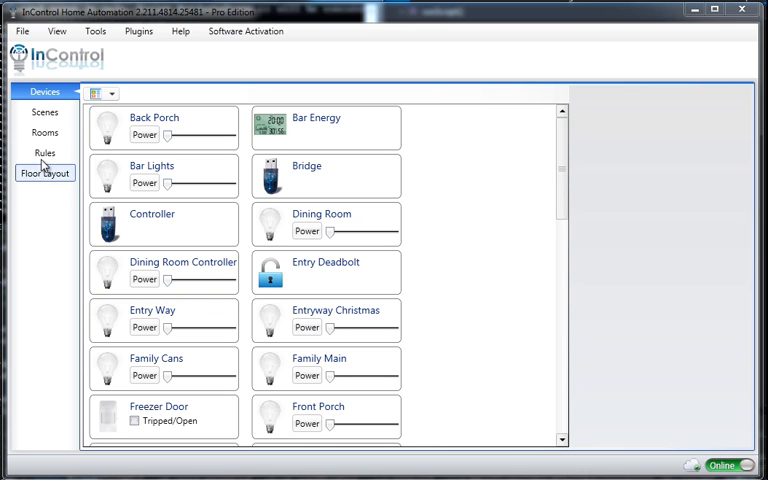
mouse_move(44, 112)
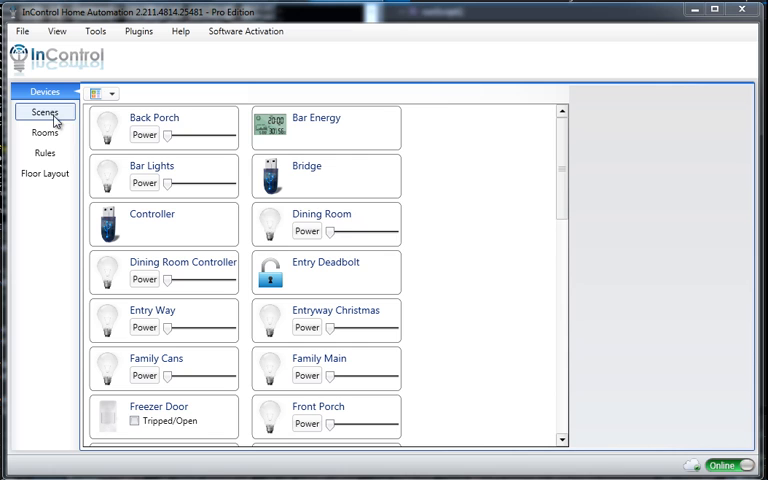
Create a new scene named 'Camera Record' from the Scenes list
click(44, 112)
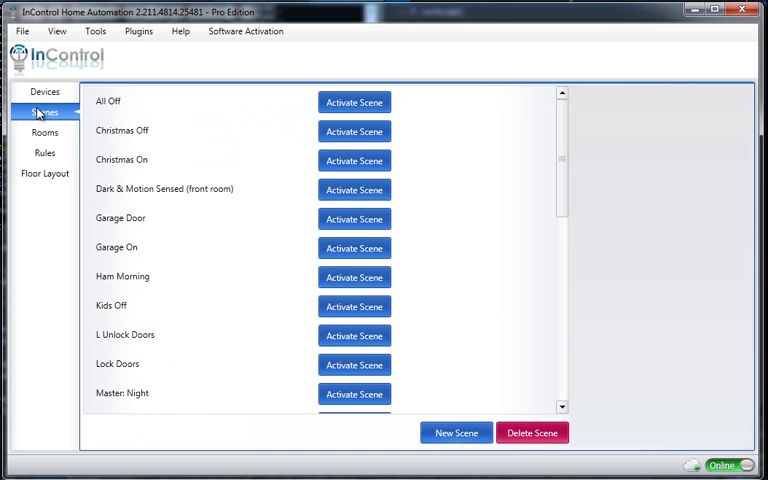
click(456, 432)
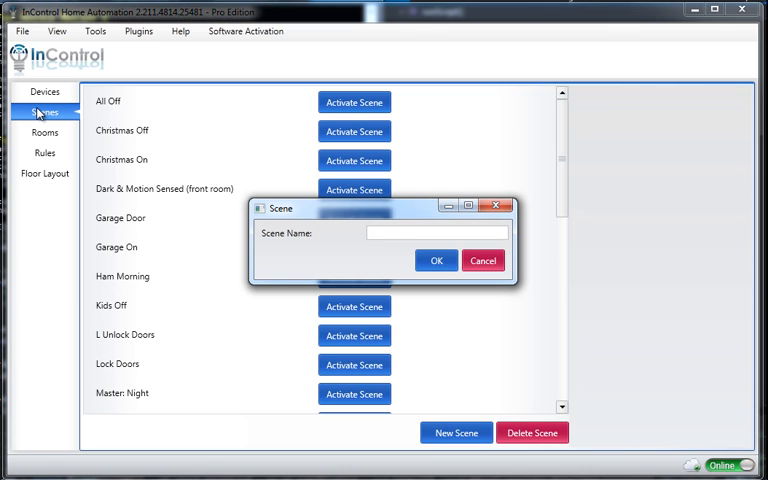
text(Camera Record)
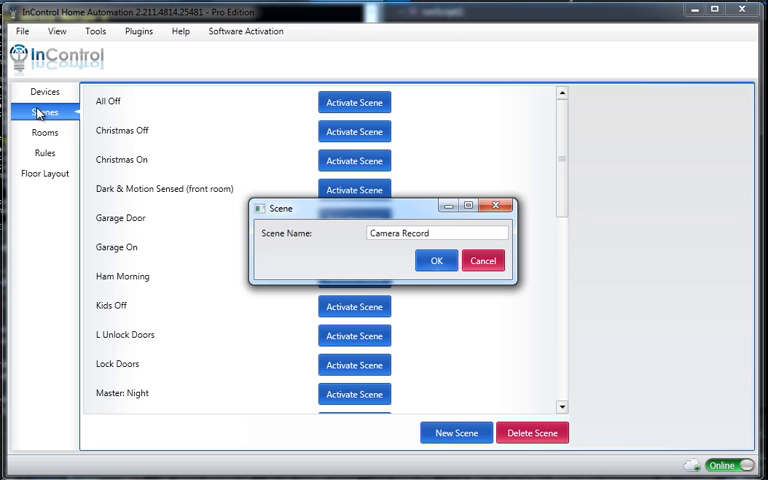
click(436, 260)
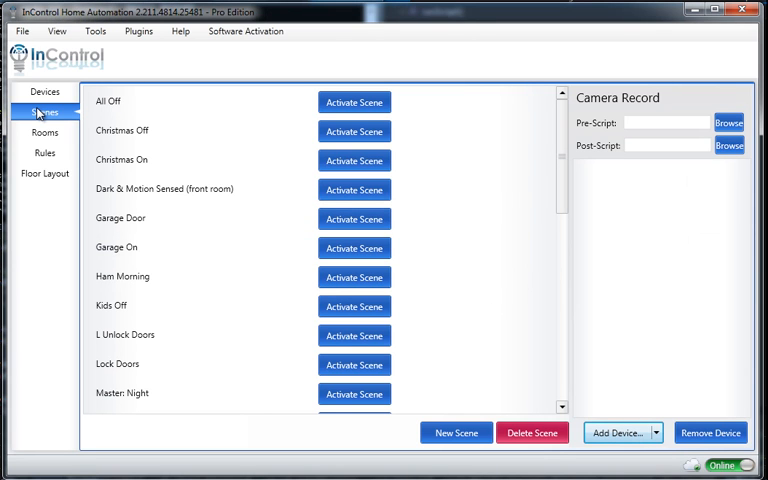
Add the Living Room Cam device as a step in the Camera Record scene
click(656, 432)
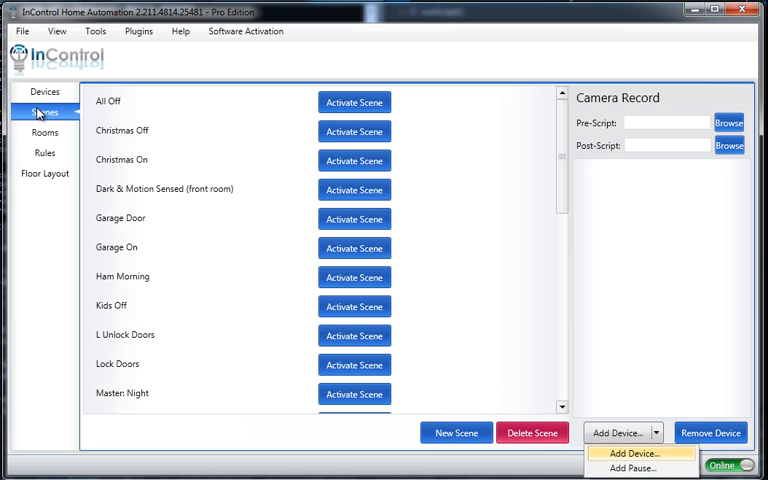
click(630, 452)
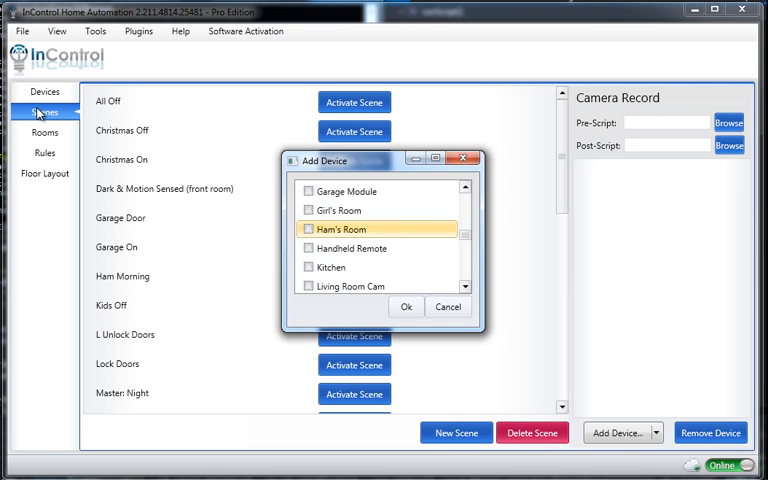
scroll(down, 3)
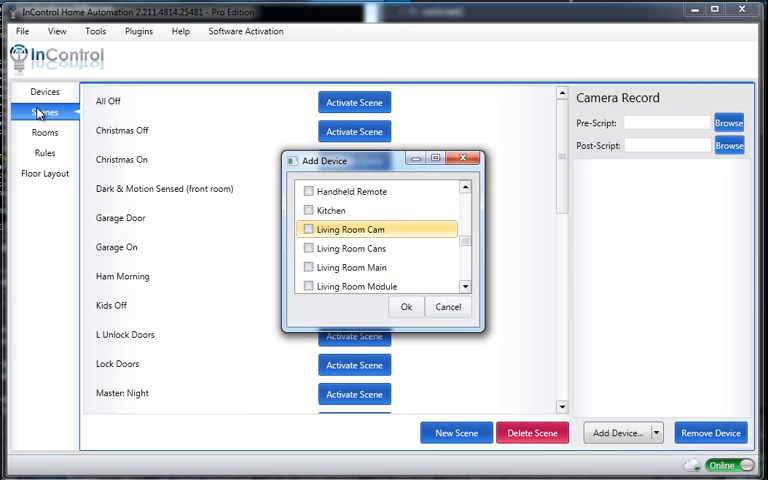
click(308, 228)
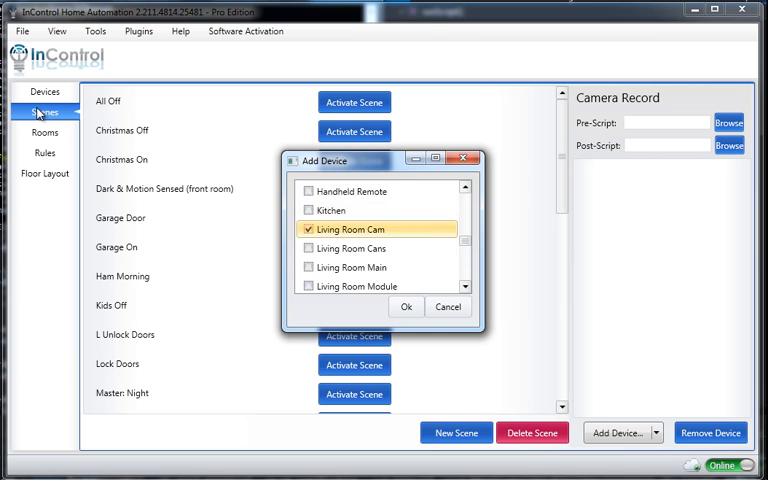
click(404, 306)
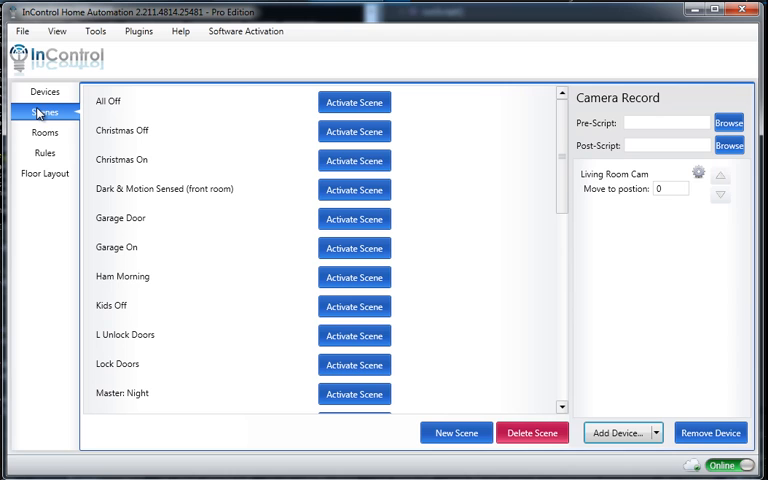
Set the Living Room Cam step to position 1 and append a 7000 ms pause
click(670, 188)
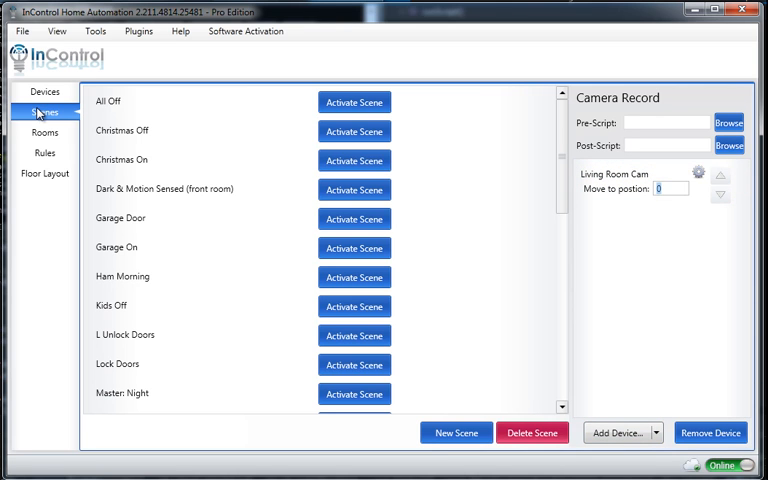
click(720, 176)
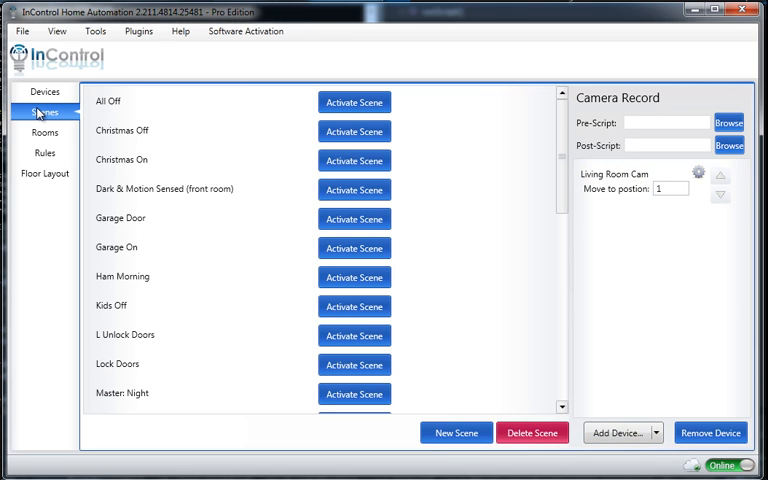
click(656, 432)
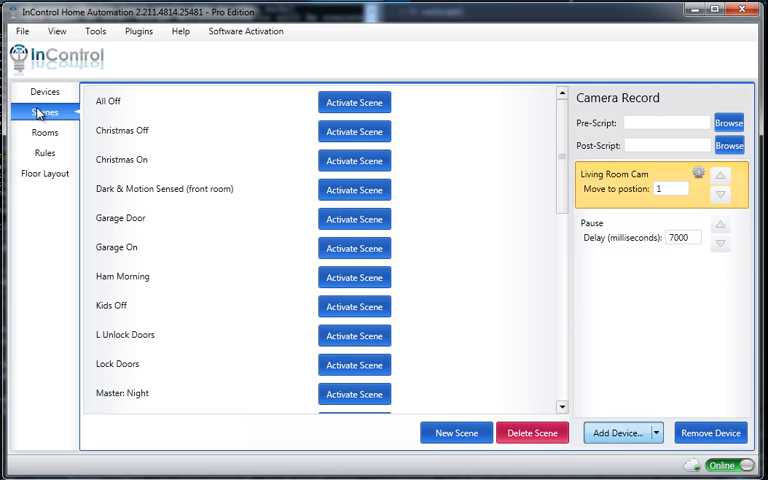
Add a second Living Room Cam step at position 2 followed by another 7000 ms pause
click(616, 432)
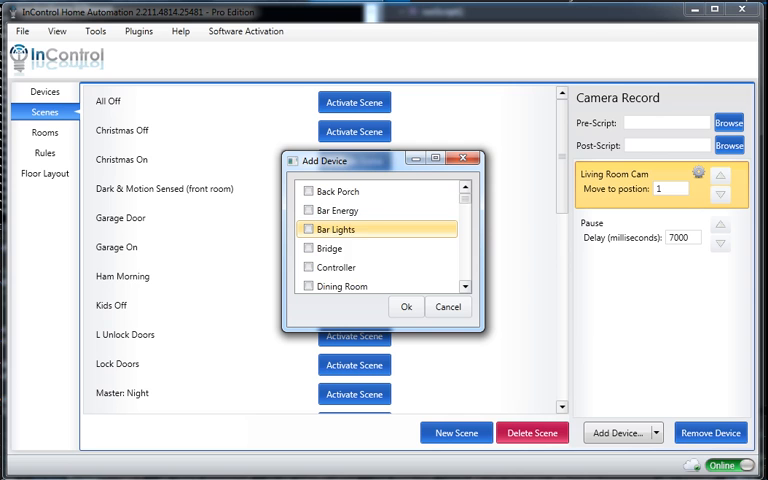
scroll(down, 3)
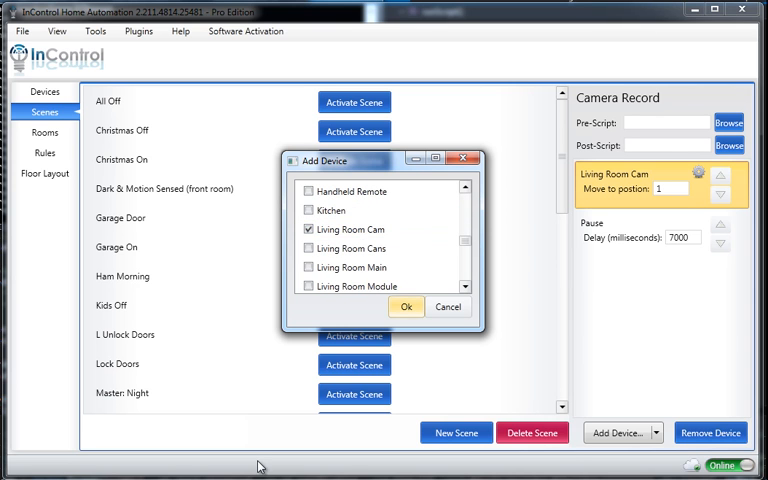
click(406, 306)
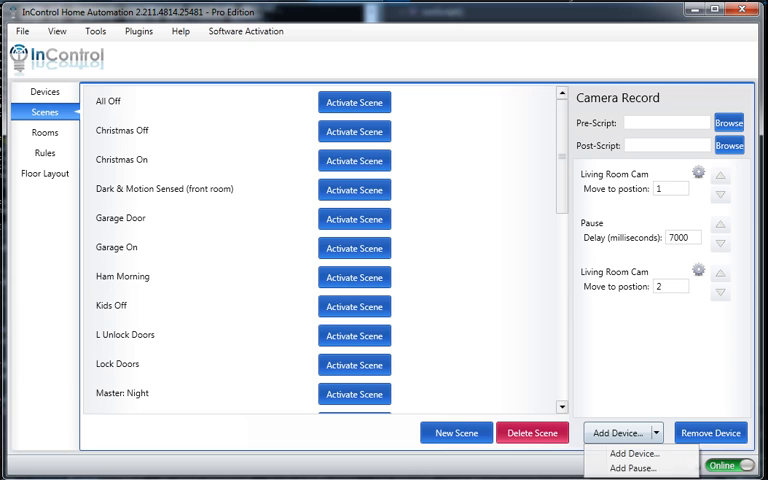
click(624, 468)
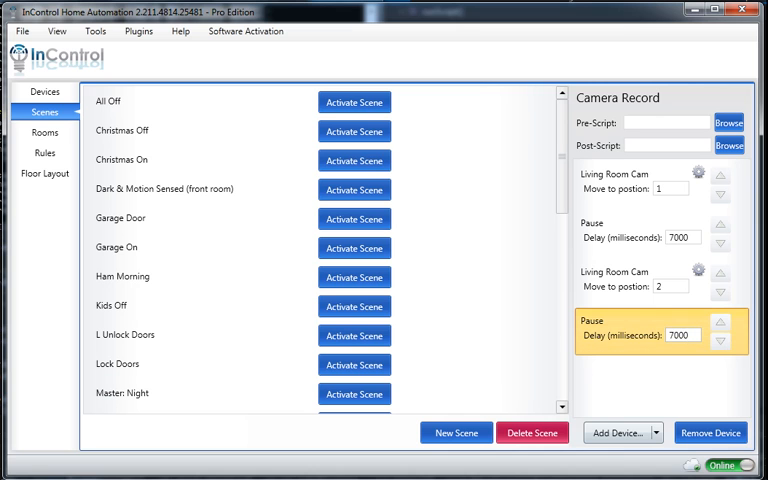
Add a third Living Room Cam step to the Camera Record scene
click(616, 432)
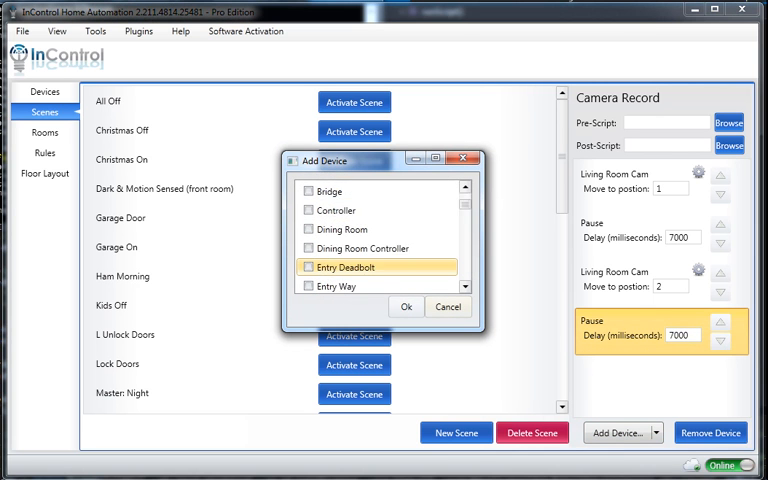
scroll(down, 3)
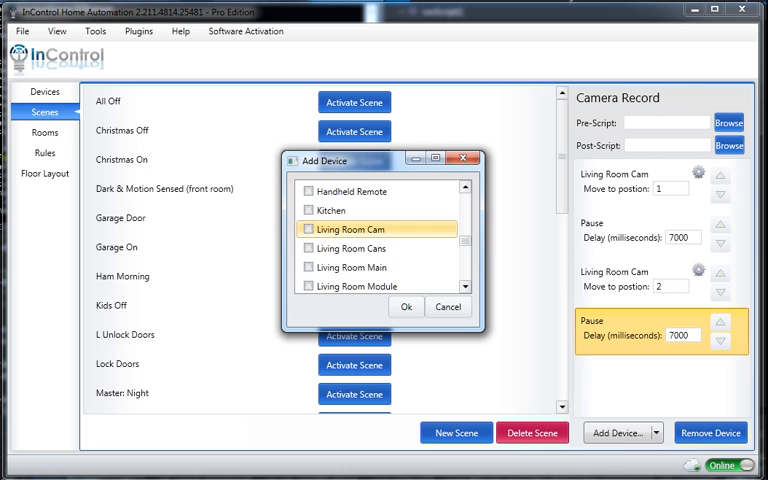
click(406, 308)
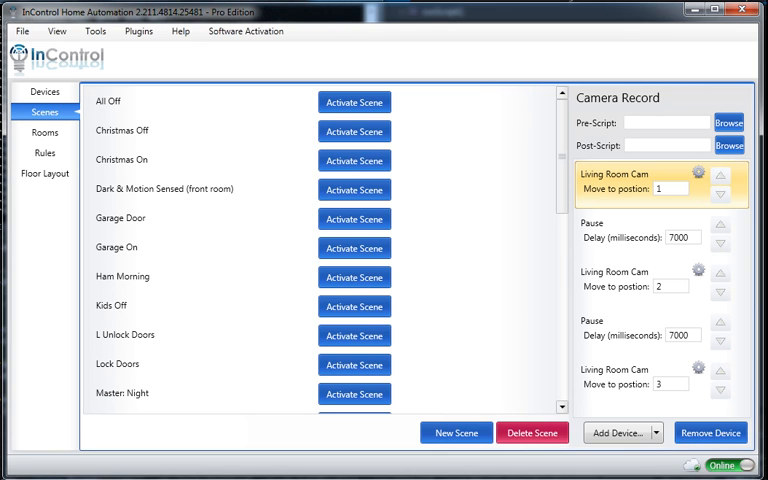
Adjust the camera steps so they move to positions 1, 2 and 3
click(660, 236)
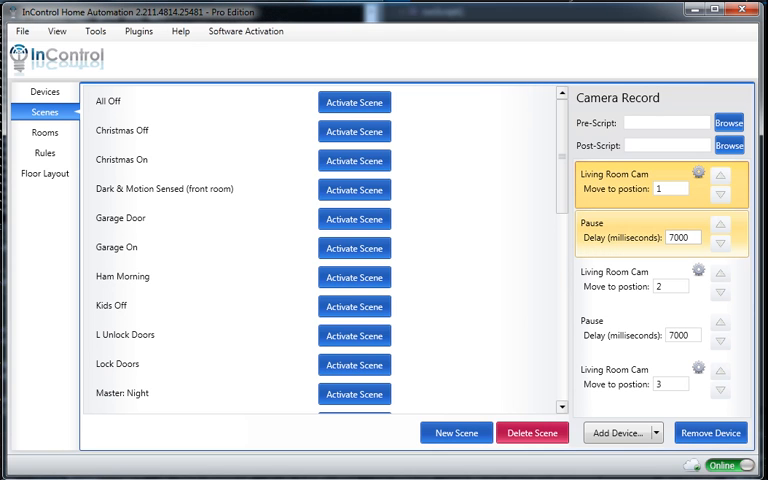
click(640, 278)
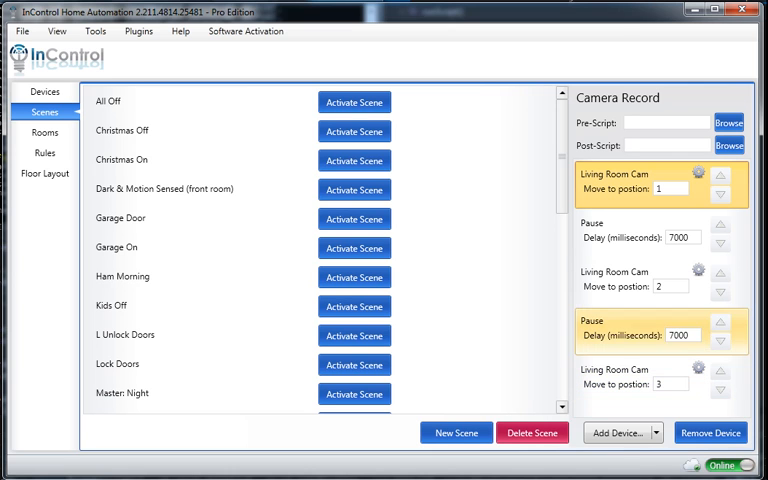
click(660, 230)
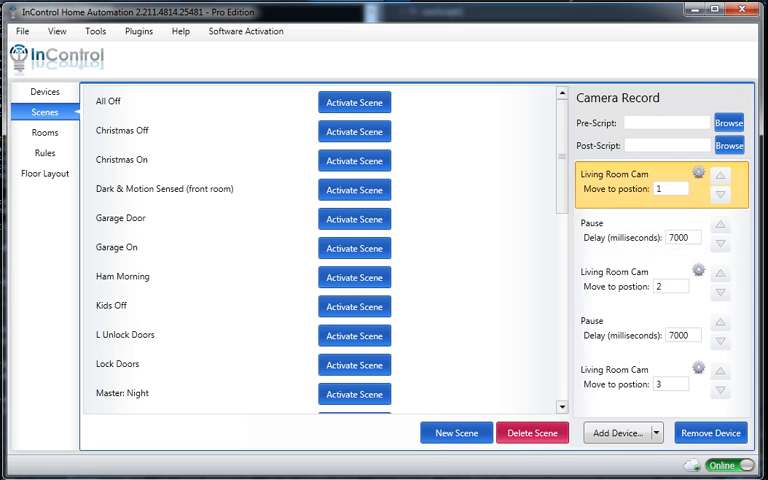
click(668, 122)
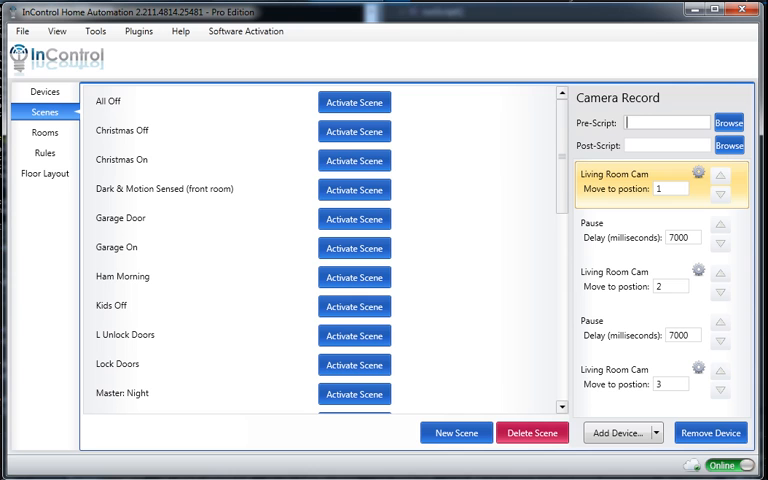
Set FoscamRecord.cs from the Scripts folder as the scene's pre-script
click(728, 122)
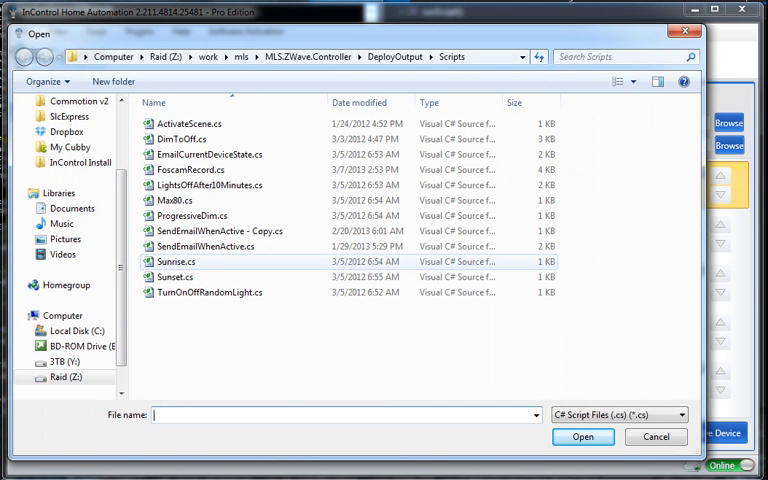
click(192, 168)
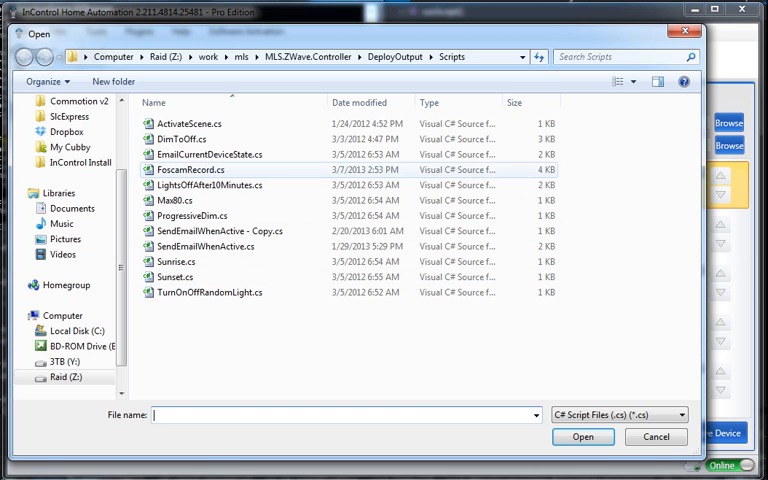
click(190, 168)
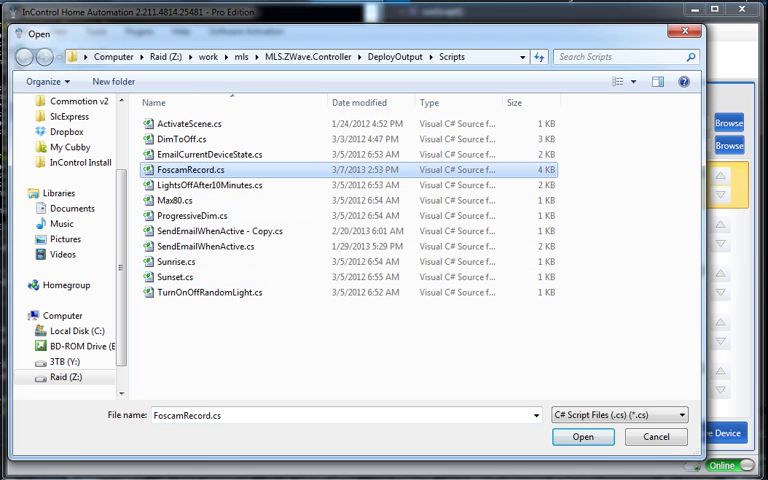
click(582, 436)
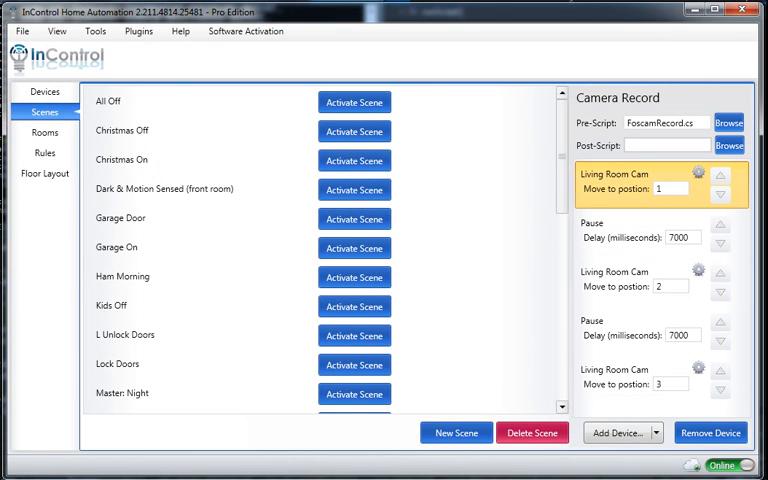
click(664, 144)
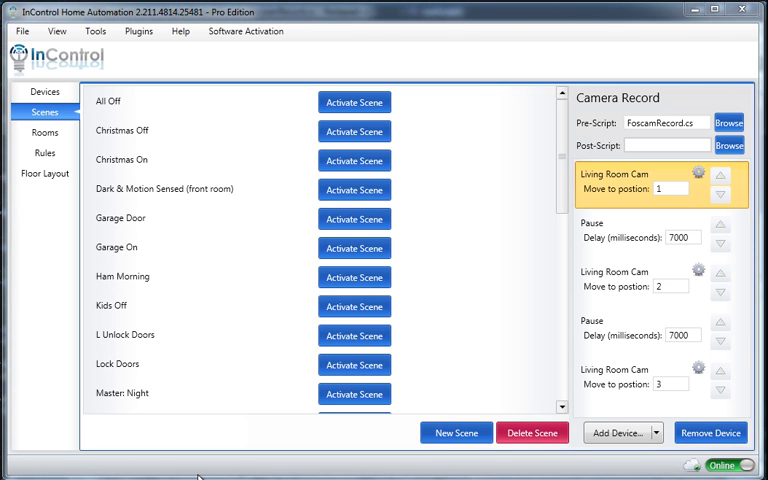
mouse_move(220, 436)
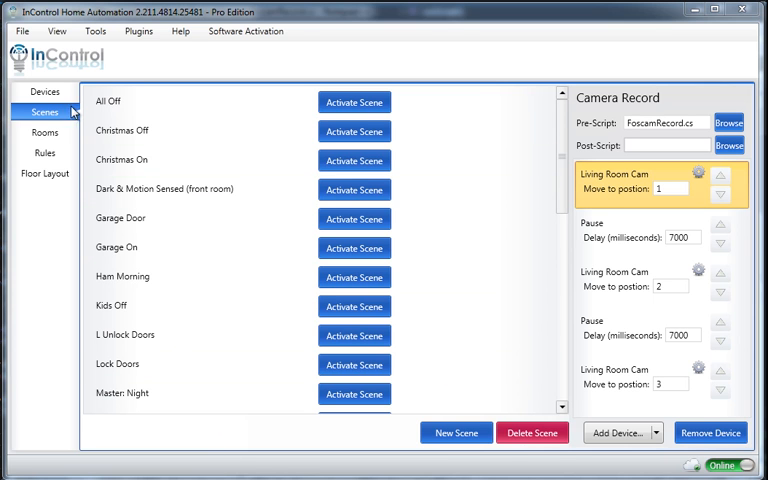
Check Living Room Cam's Short Id in its device properties, then return to Scenes
click(44, 92)
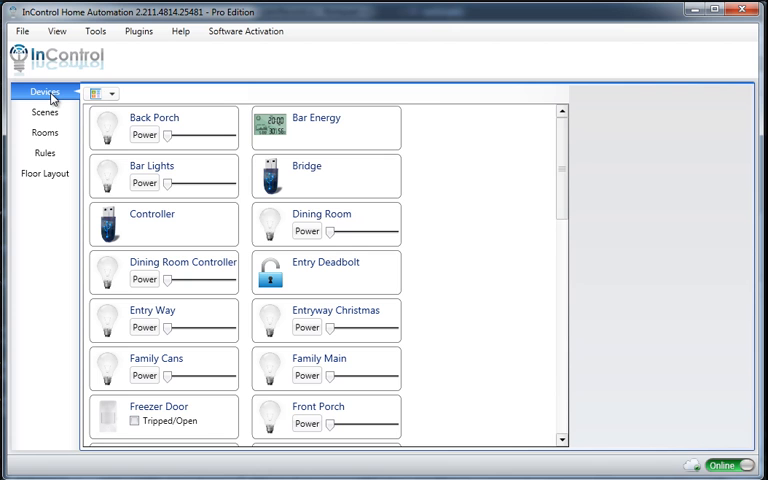
scroll(down, 3)
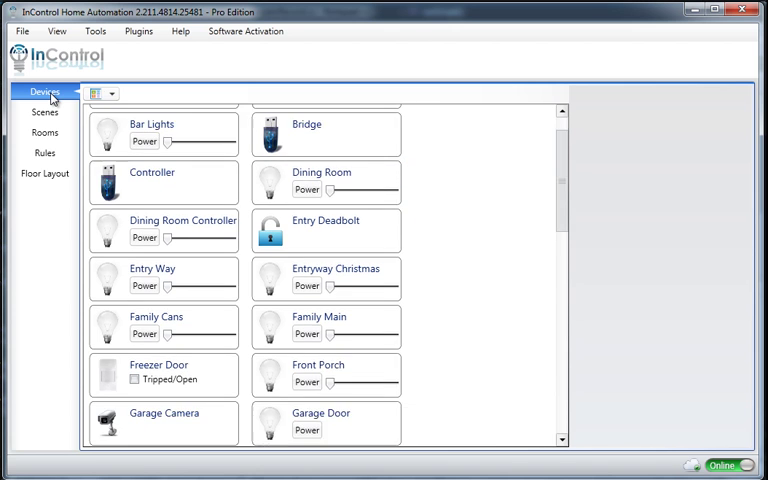
scroll(down, 3)
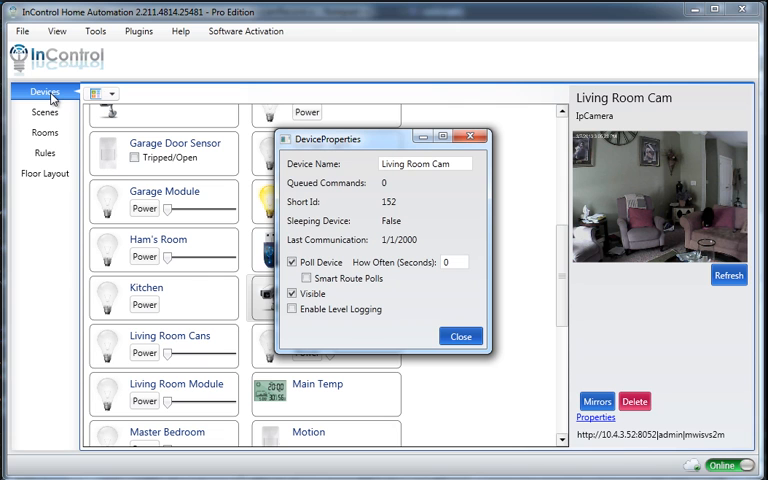
click(460, 336)
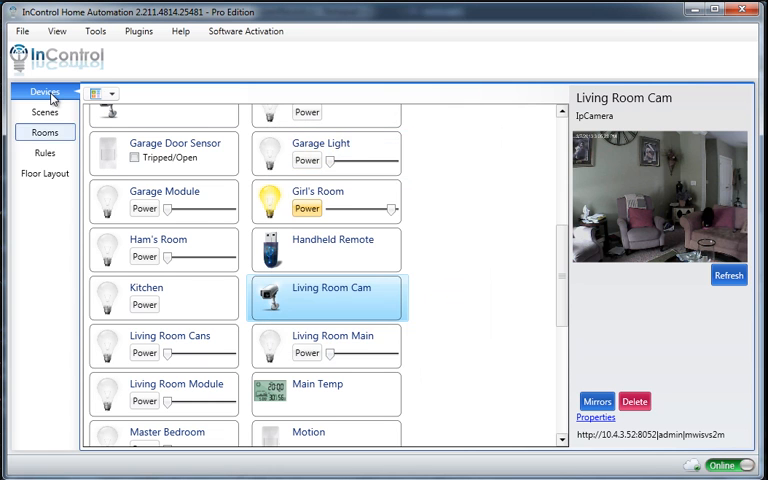
click(44, 112)
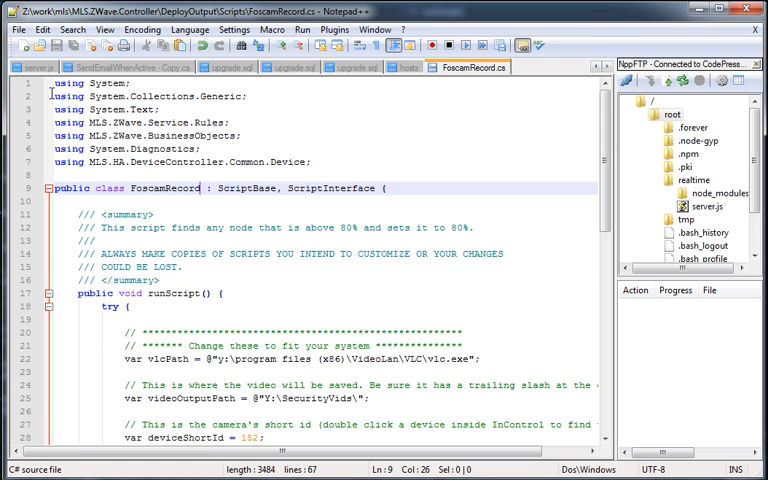
Review FoscamRecord.cs settings in Notepad++ and set recordTimeSeconds to 2
scroll(down, 3)
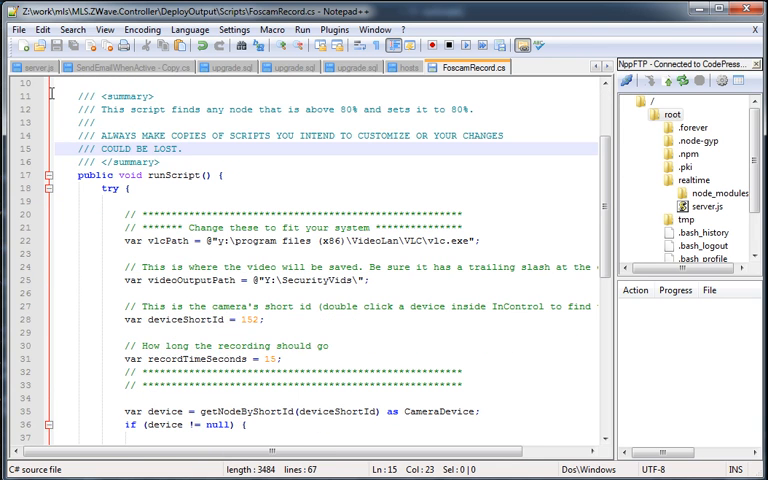
scroll(down, 3)
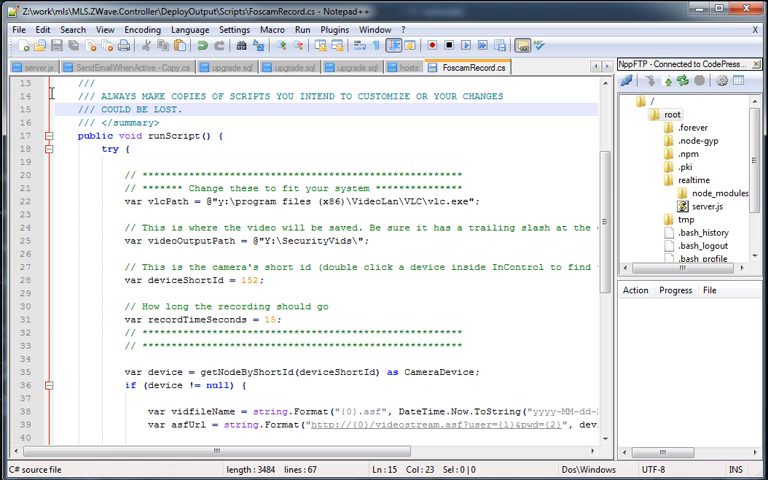
drag(120, 176, 282, 320)
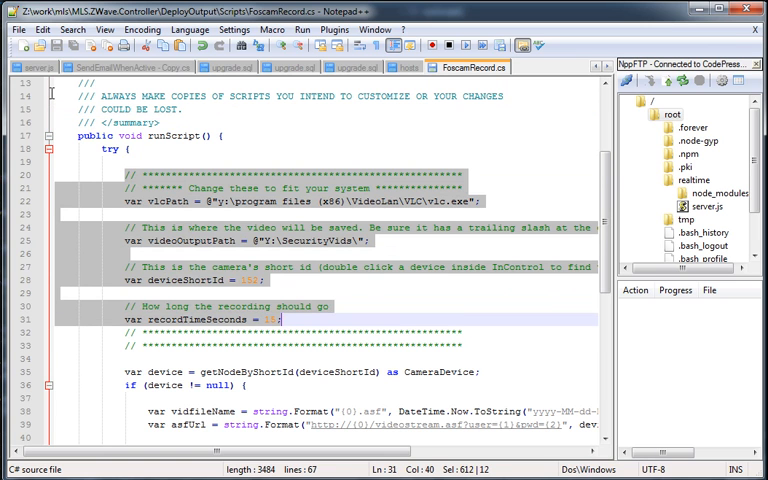
click(280, 320)
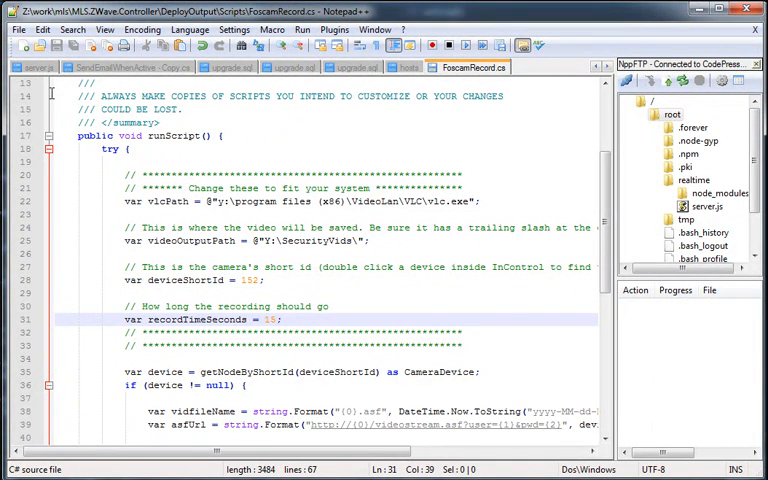
double_click(268, 320)
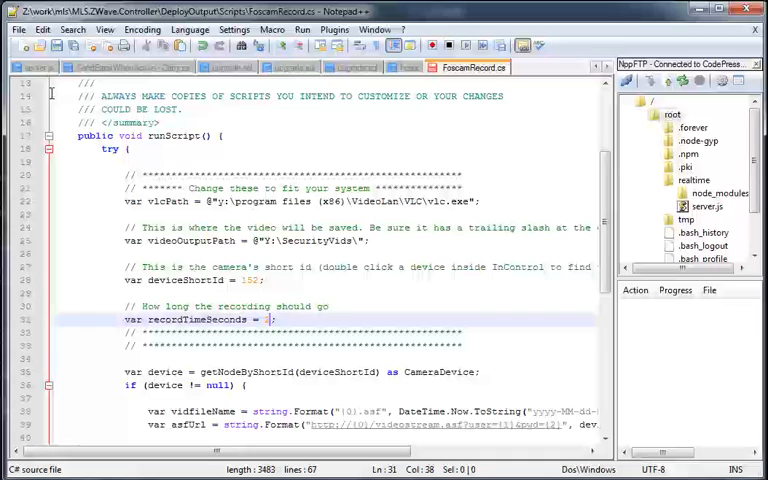
text(2)
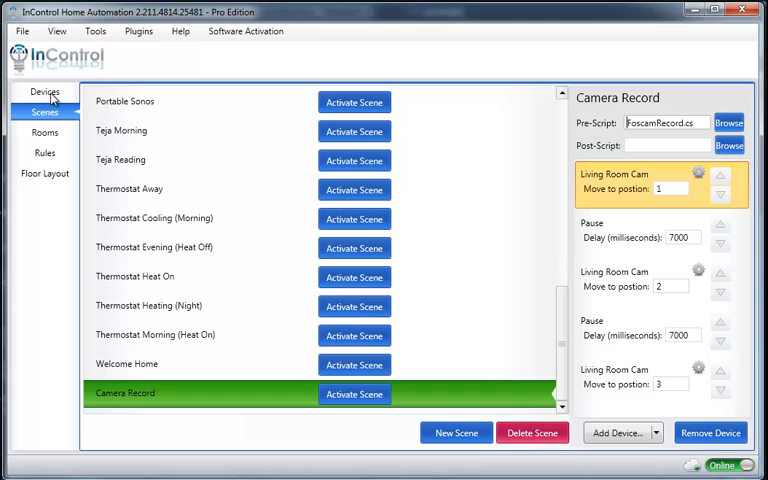
View the Camera Record scene, then switch to the Rules list
click(126, 364)
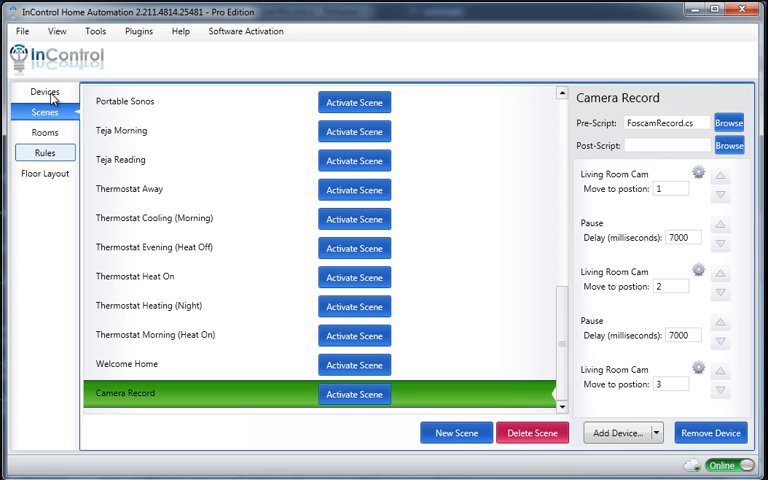
click(44, 152)
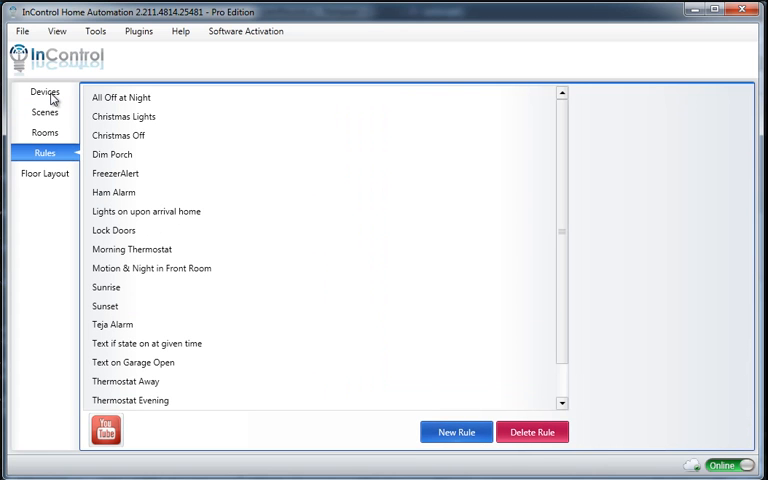
Create a new rule named 'Motion activated camera'
click(456, 432)
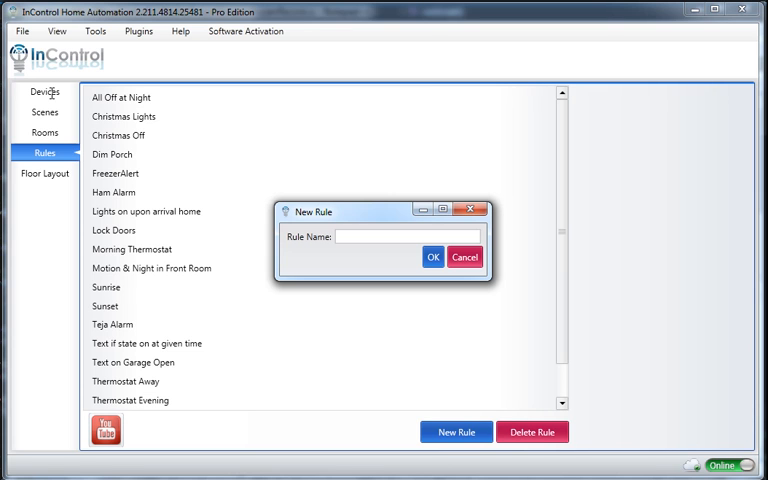
text(Motion action)
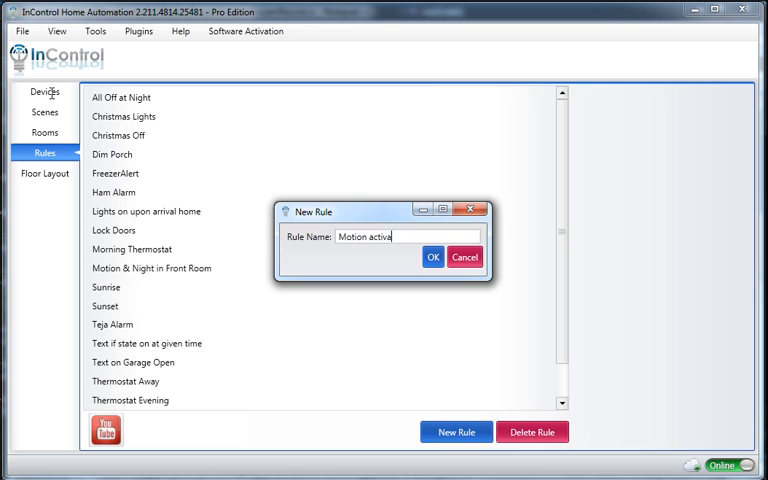
text(ted camera)
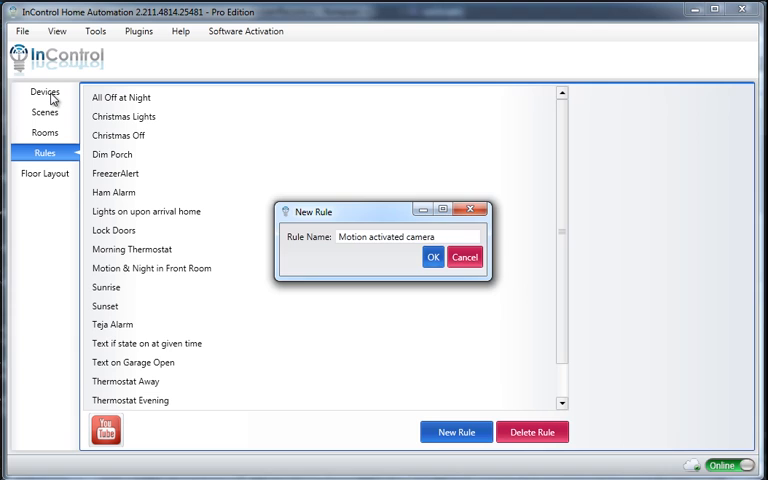
click(432, 256)
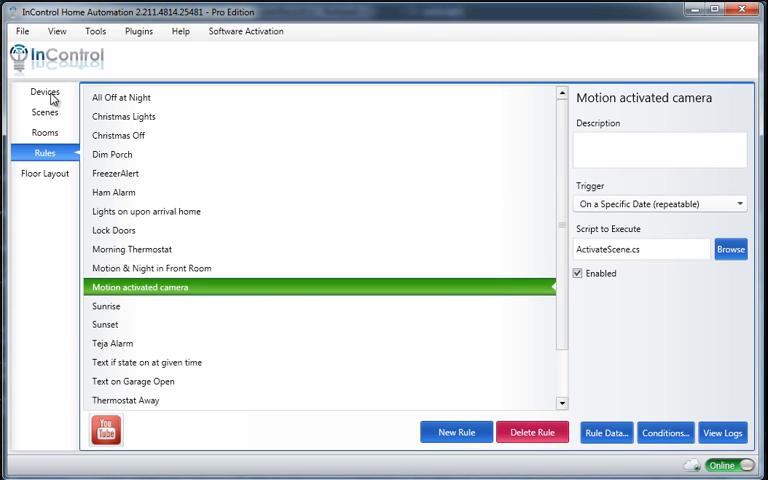
Set the rule's trigger to On Device Change State/Level
click(738, 204)
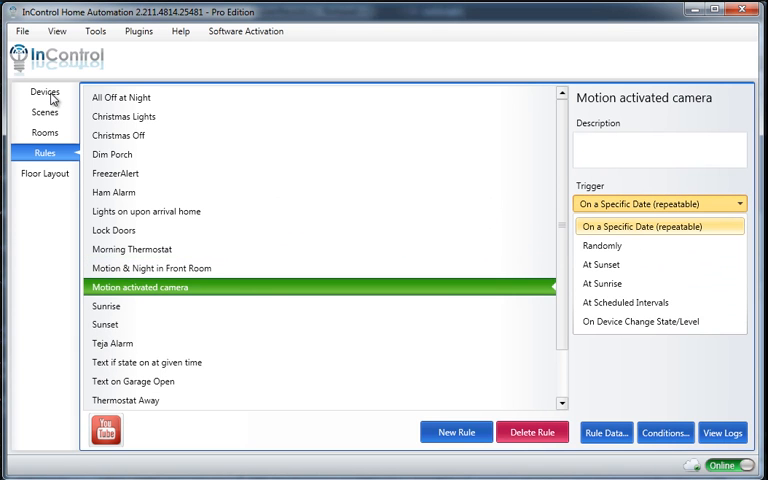
mouse_move(658, 320)
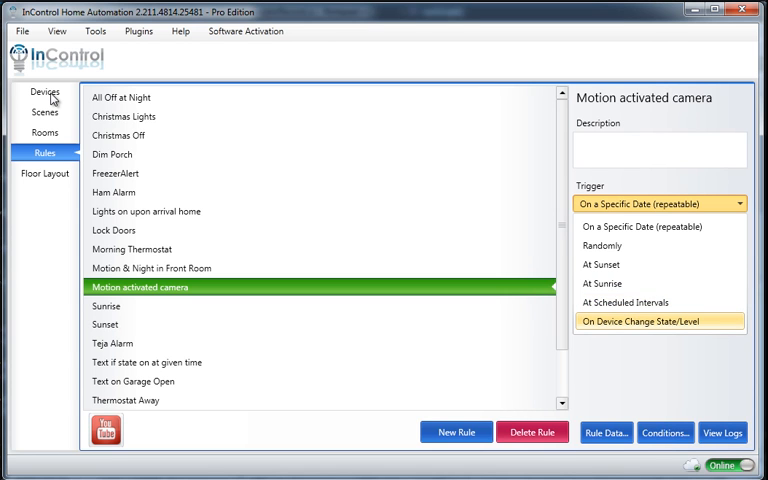
click(660, 320)
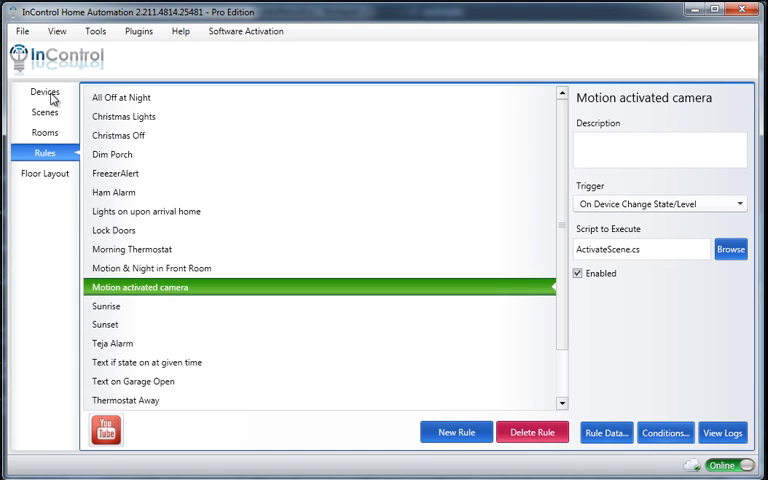
In Rule Data, check the Motion node and target the Camera Record scene
click(604, 432)
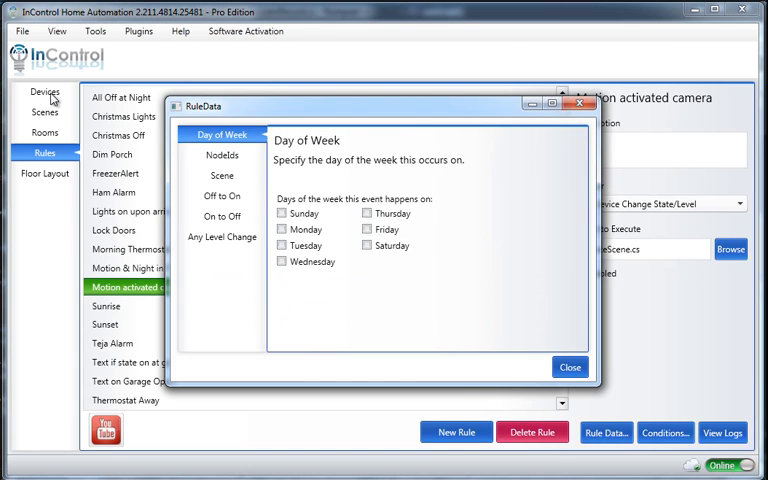
click(224, 156)
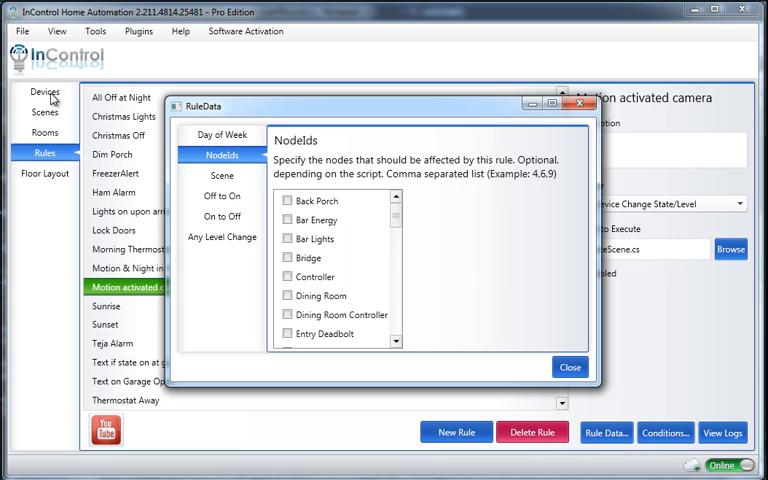
scroll(down, 3)
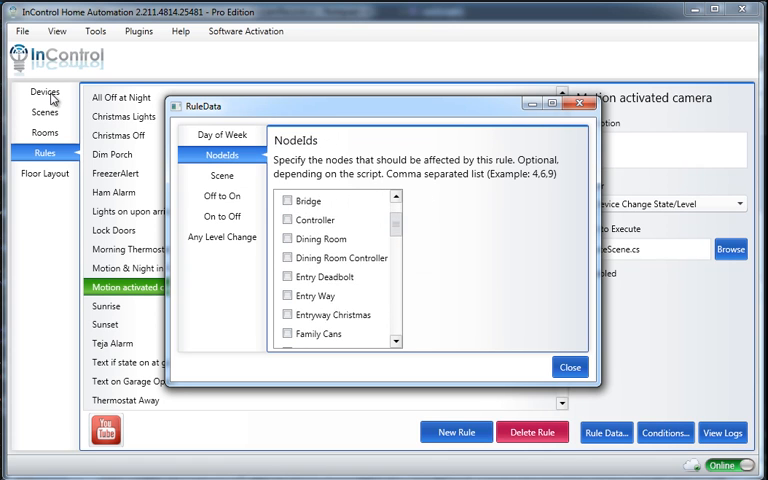
scroll(down, 3)
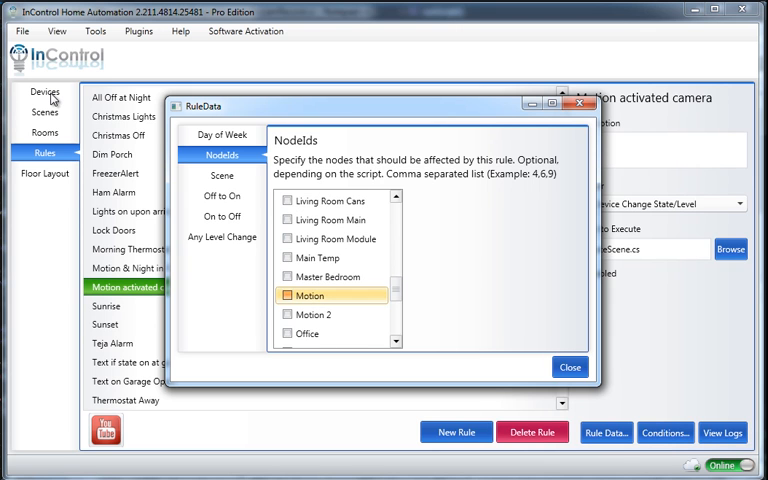
click(220, 176)
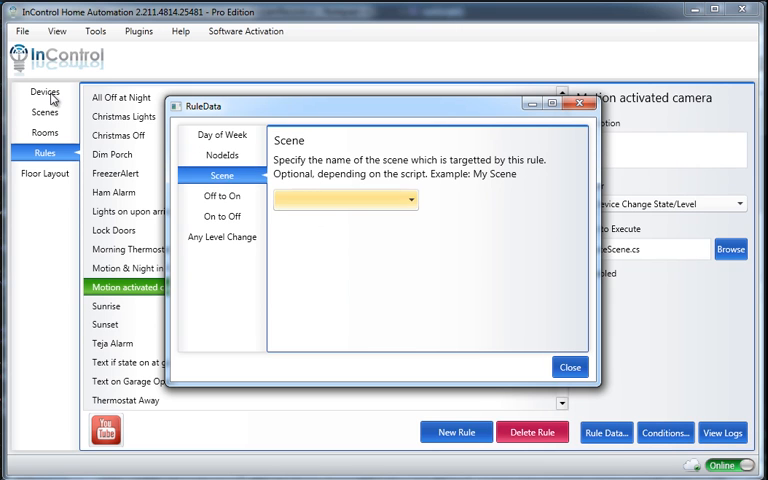
click(408, 200)
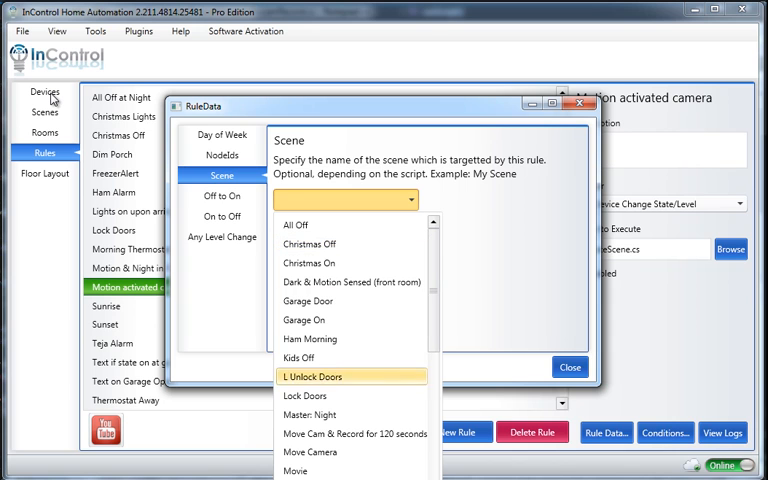
click(312, 452)
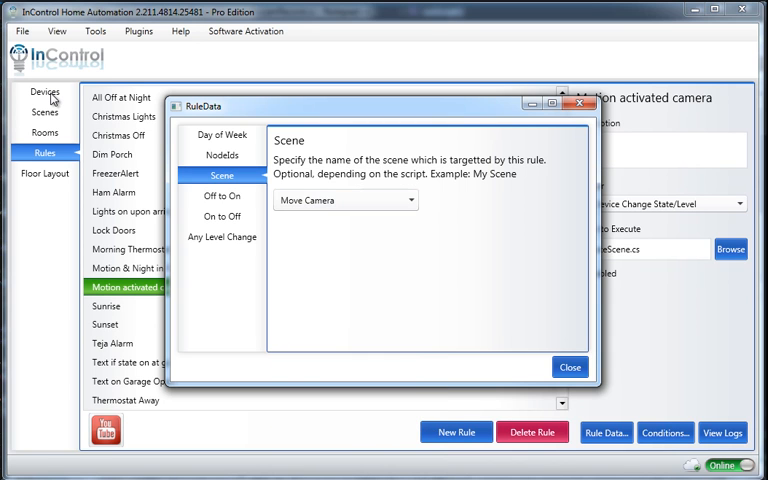
click(416, 200)
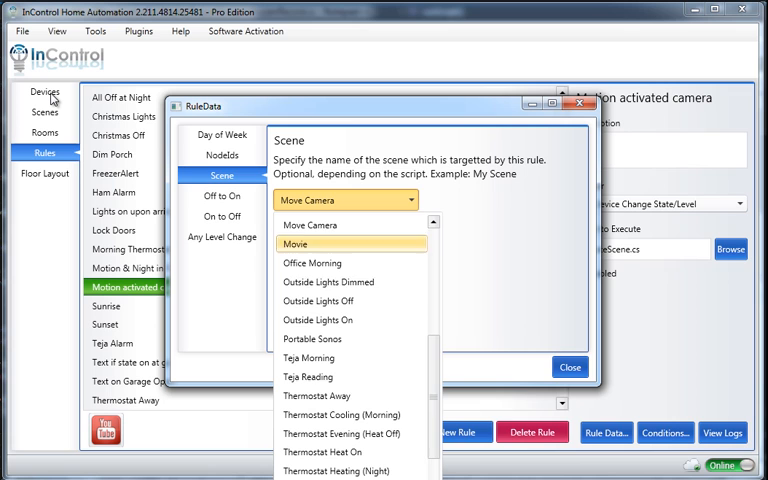
scroll(down, 3)
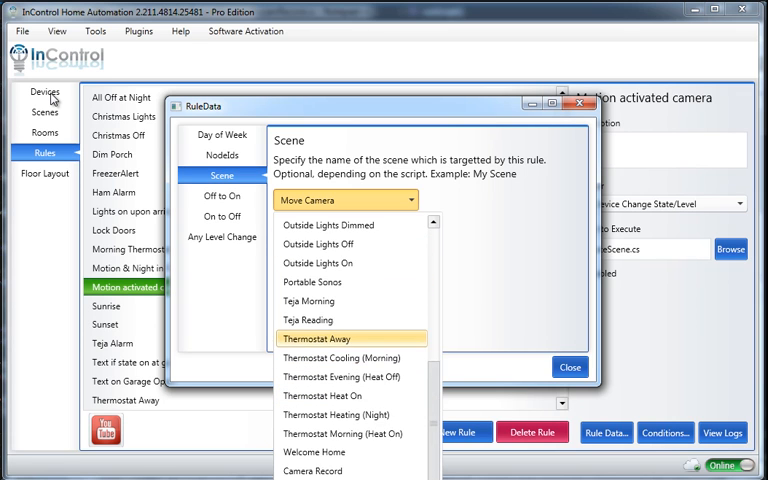
click(312, 472)
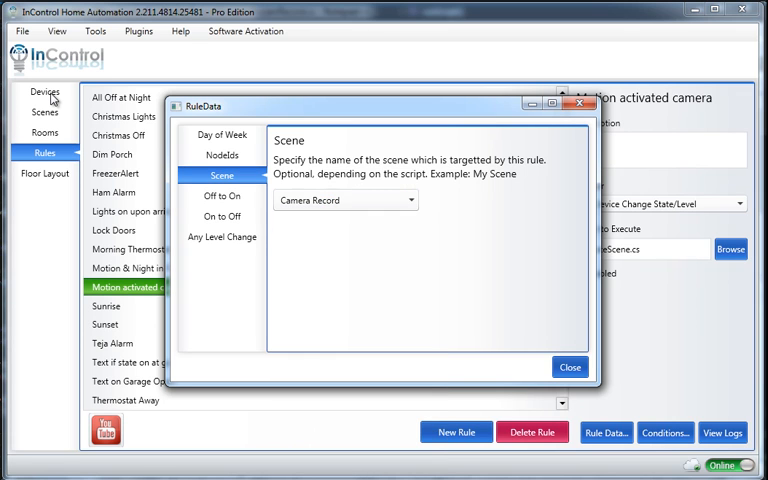
Enter True under Off to On and close the rule data settings
click(222, 216)
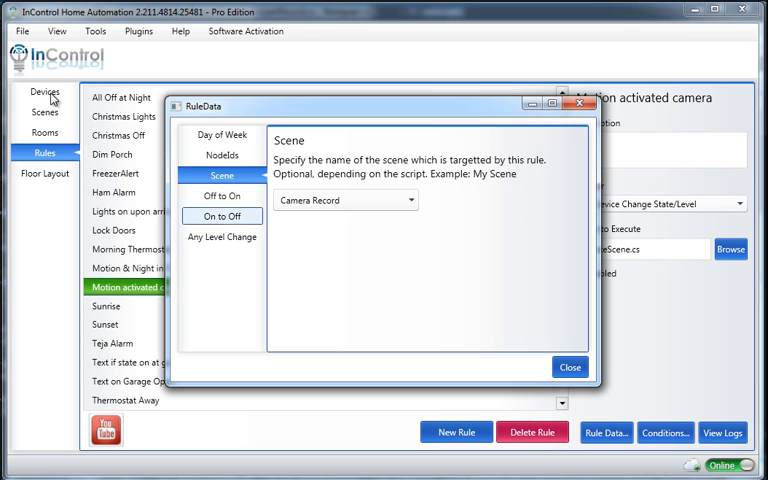
click(222, 216)
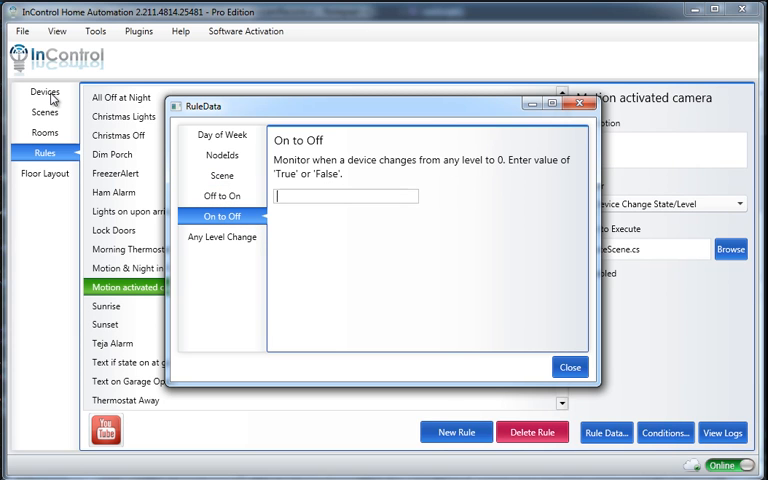
click(222, 196)
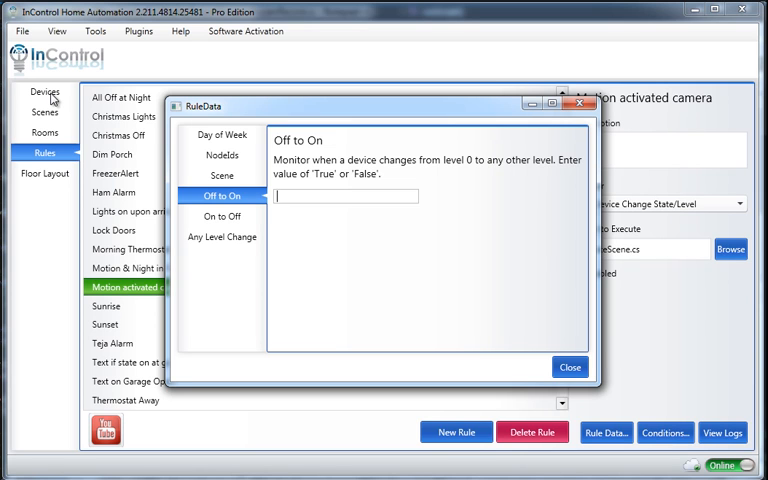
text(True)
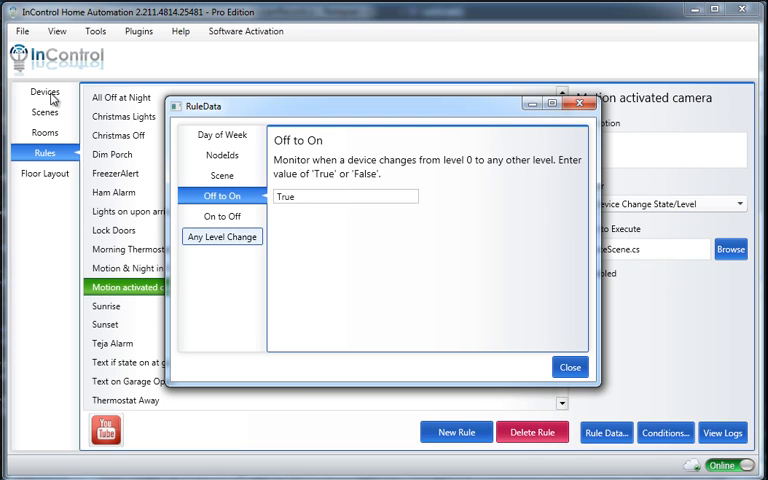
click(568, 368)
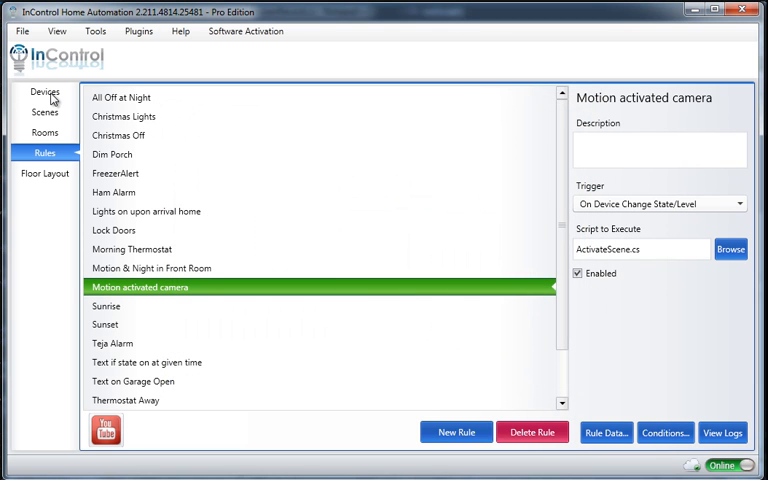